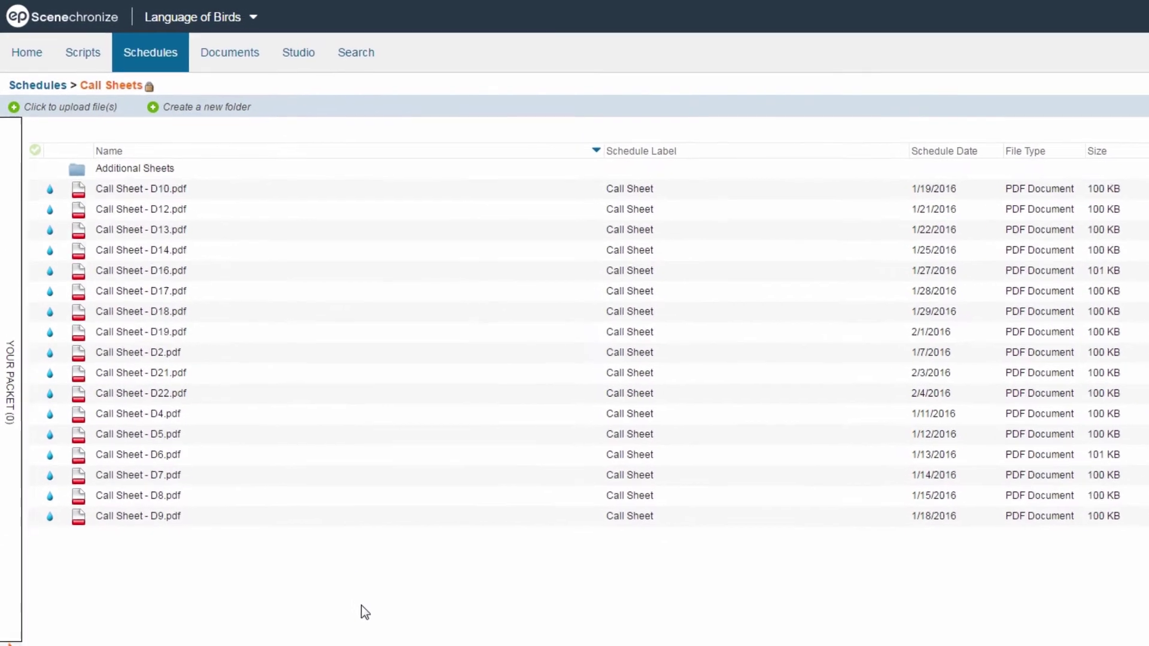
mouse_move(88, 65)
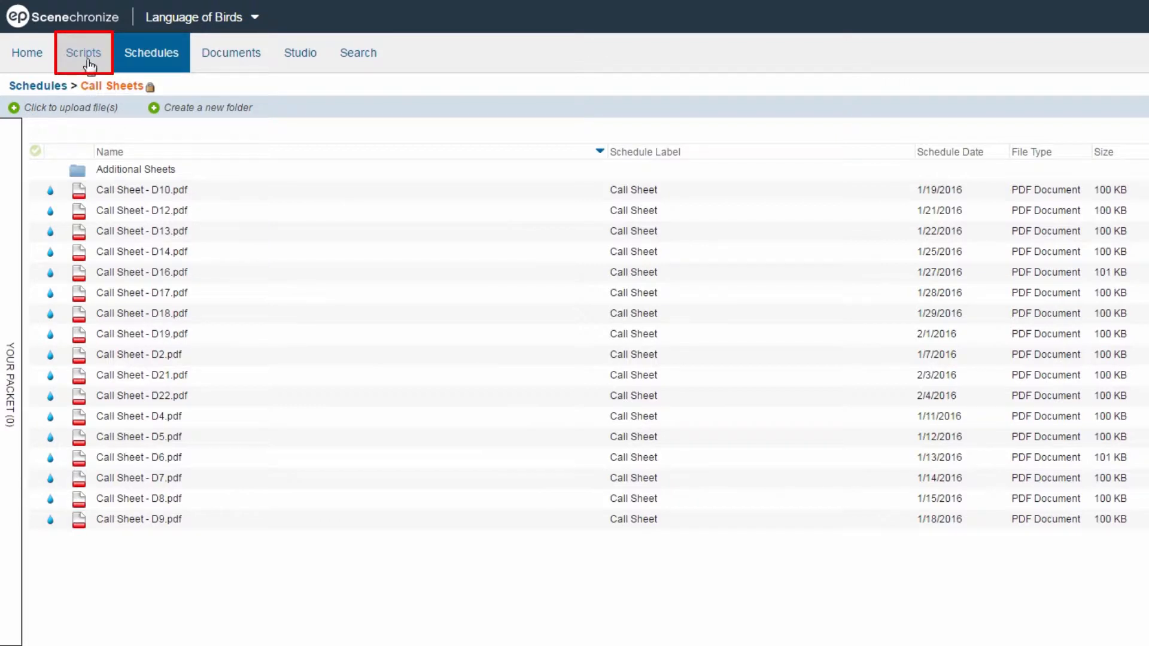
Step: Switch to the Scripts tab to show the 'Script Example - March.pdf' draft
click(83, 53)
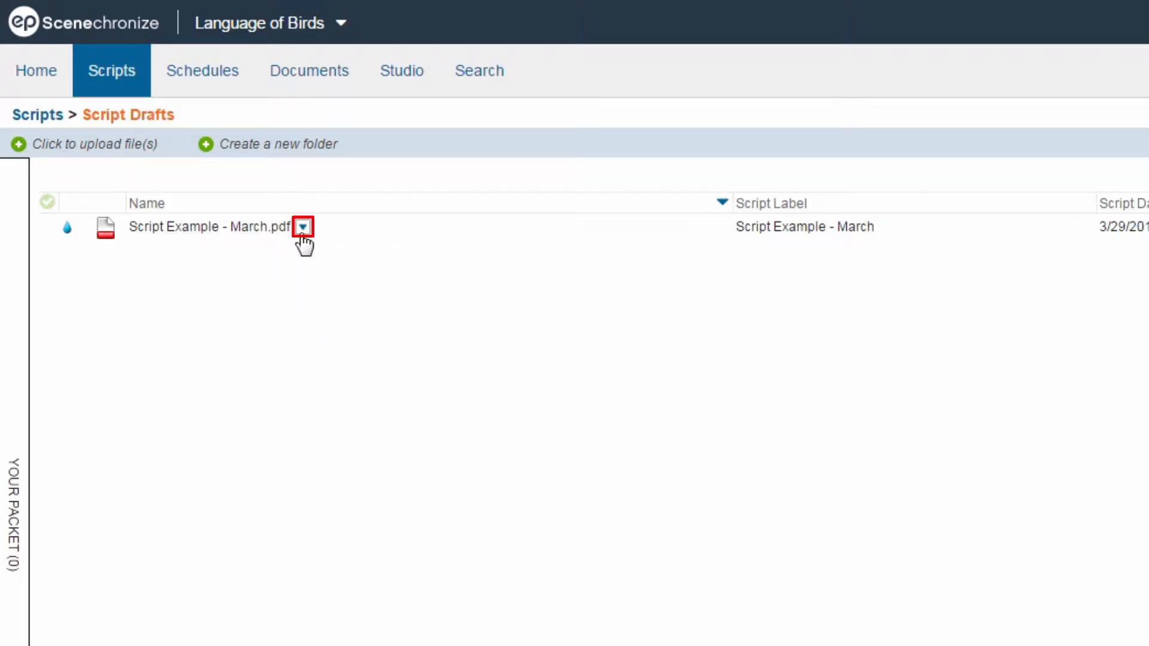
Step: Parse 'Script Example - March.pdf' starting on page 2
click(303, 227)
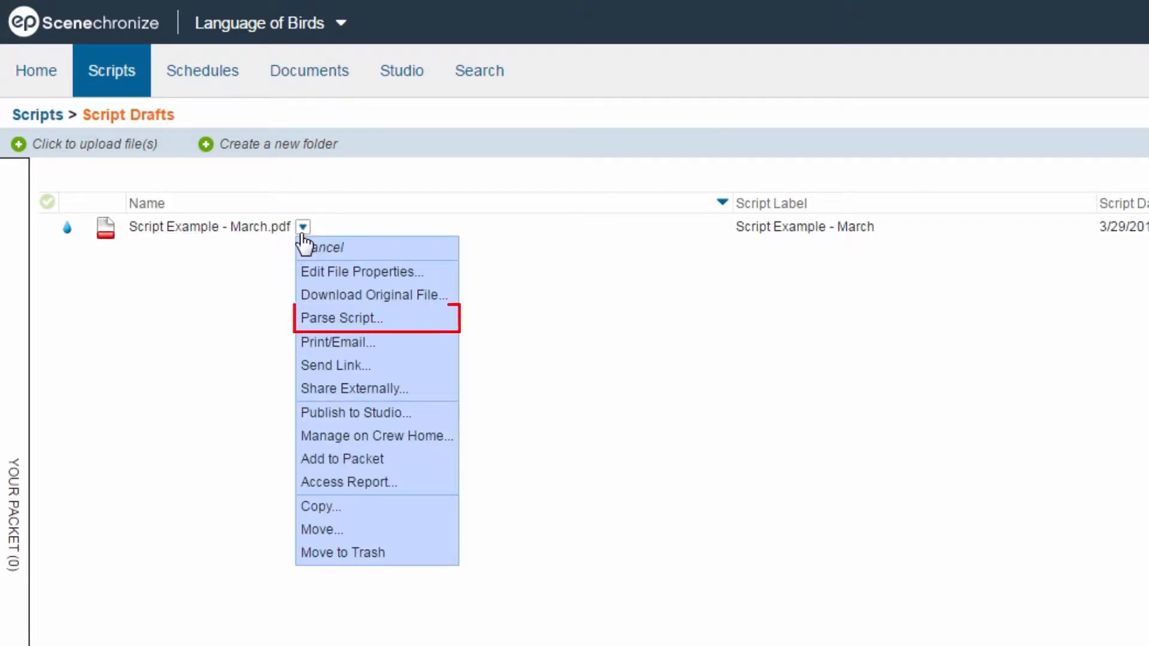
click(342, 318)
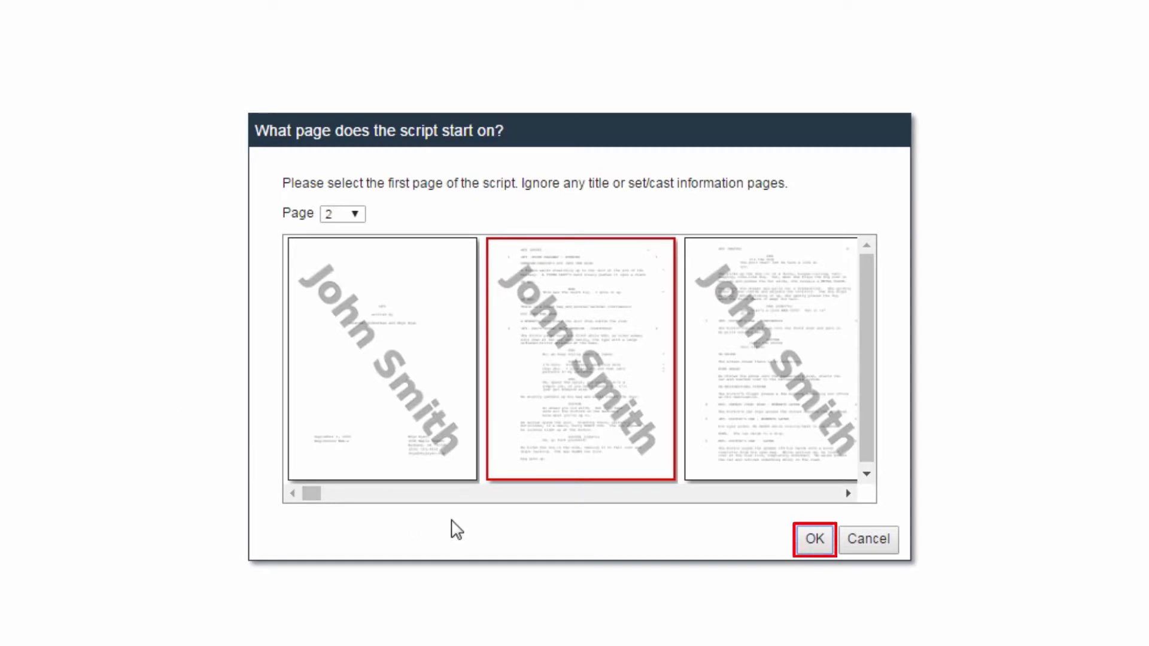
click(816, 540)
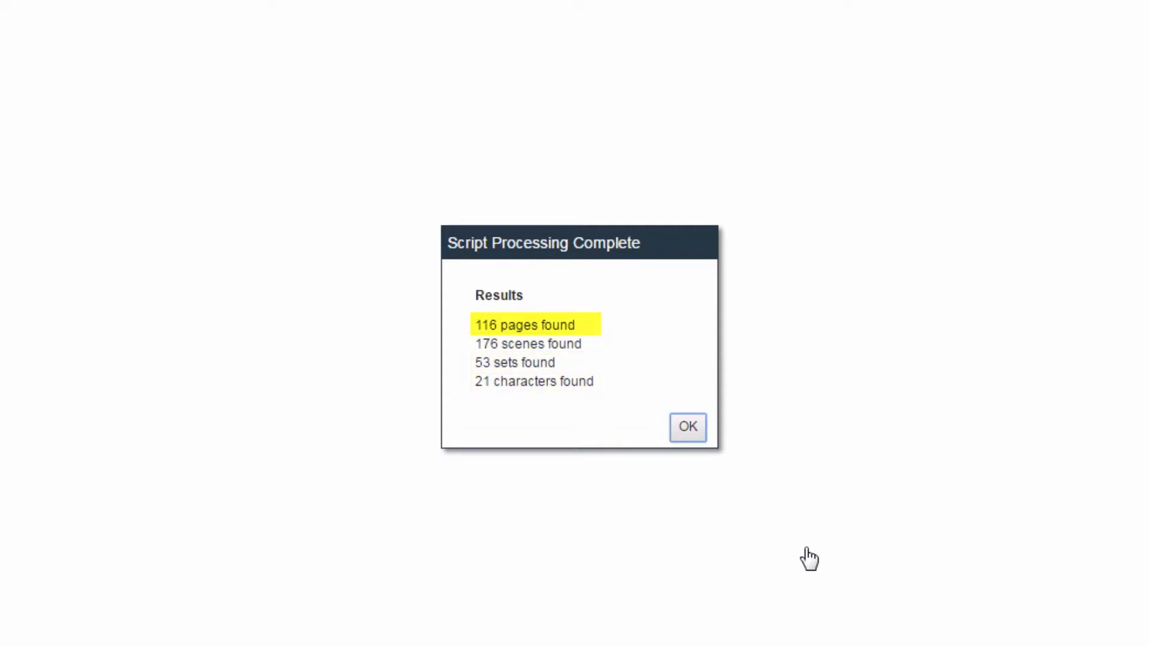
Step: Dismiss the parsing results and open Generate Sides for the March script
click(687, 427)
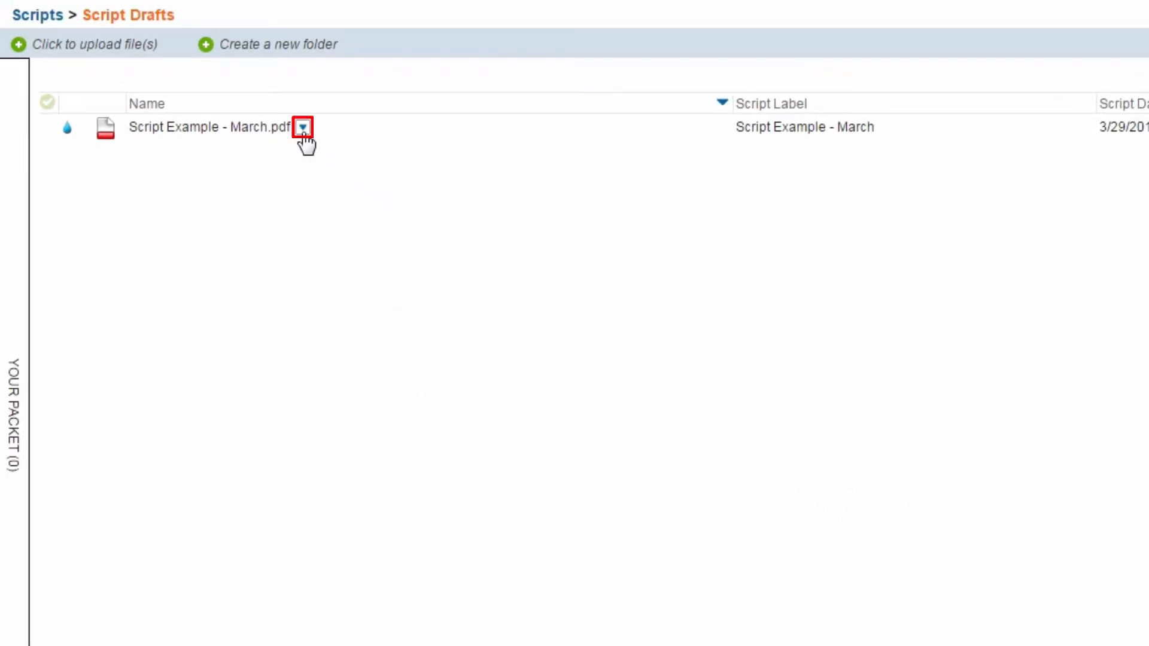
click(303, 127)
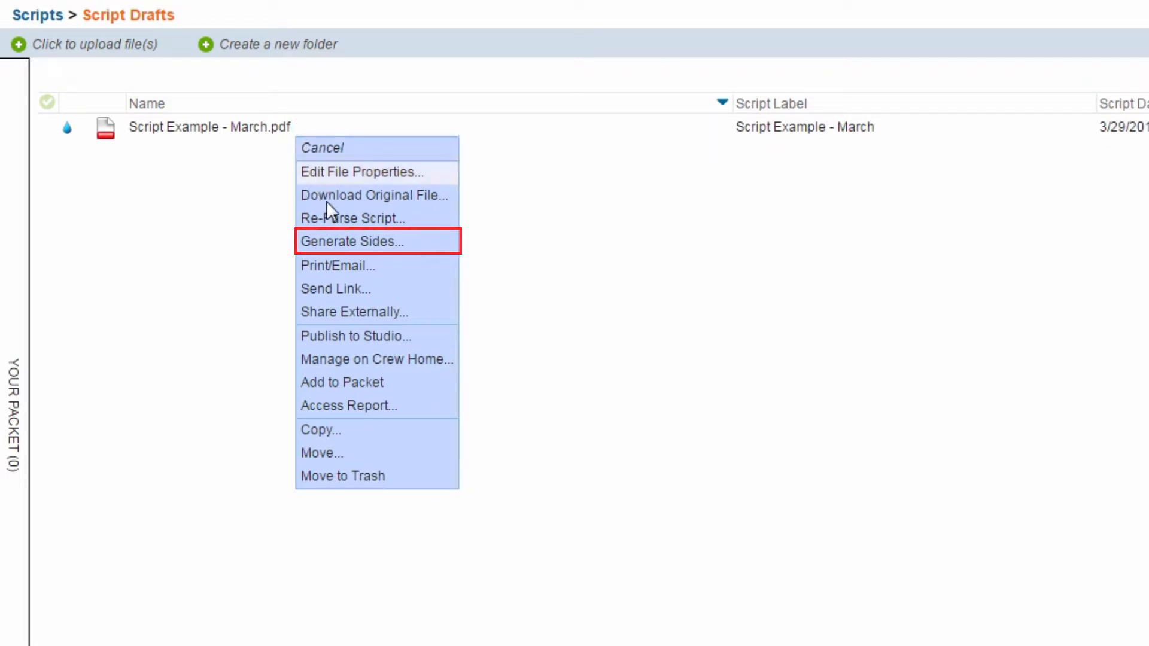
click(352, 242)
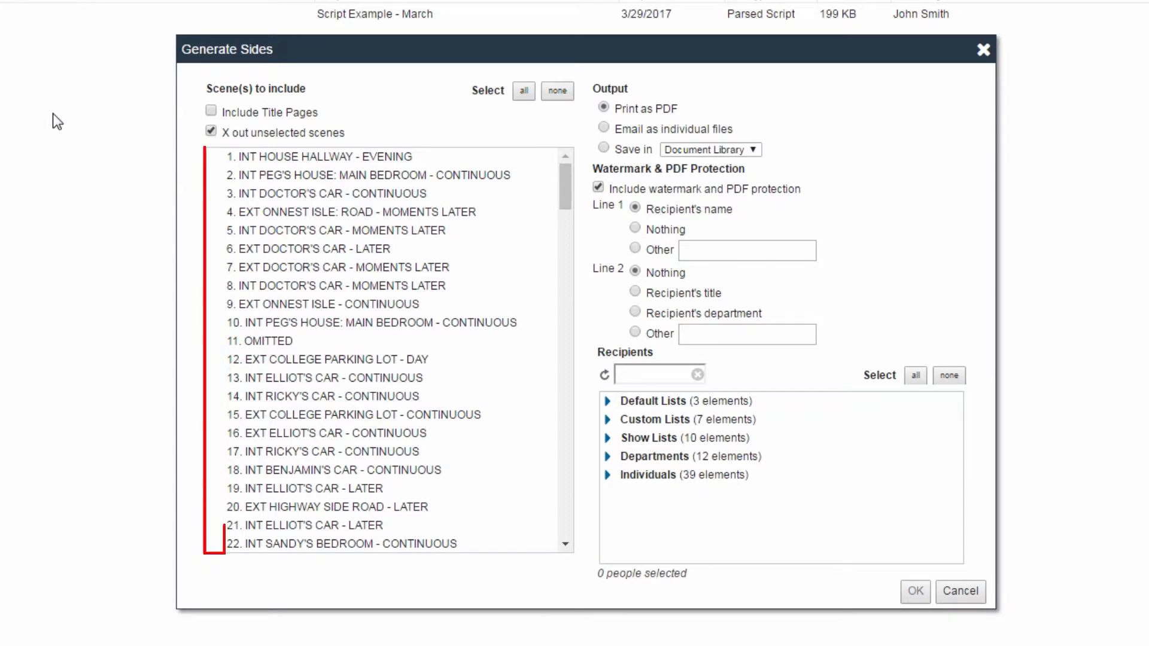
Step: Check scenes 5, 6, 7 and 8 in the Generate Sides scene list
click(215, 231)
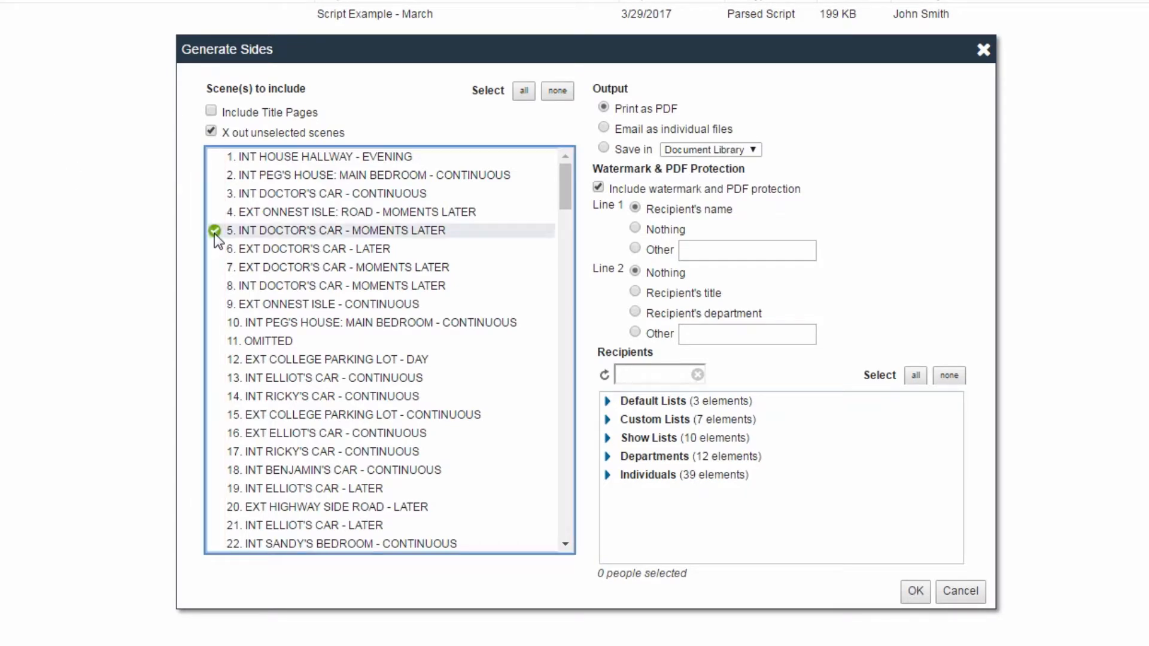
click(216, 249)
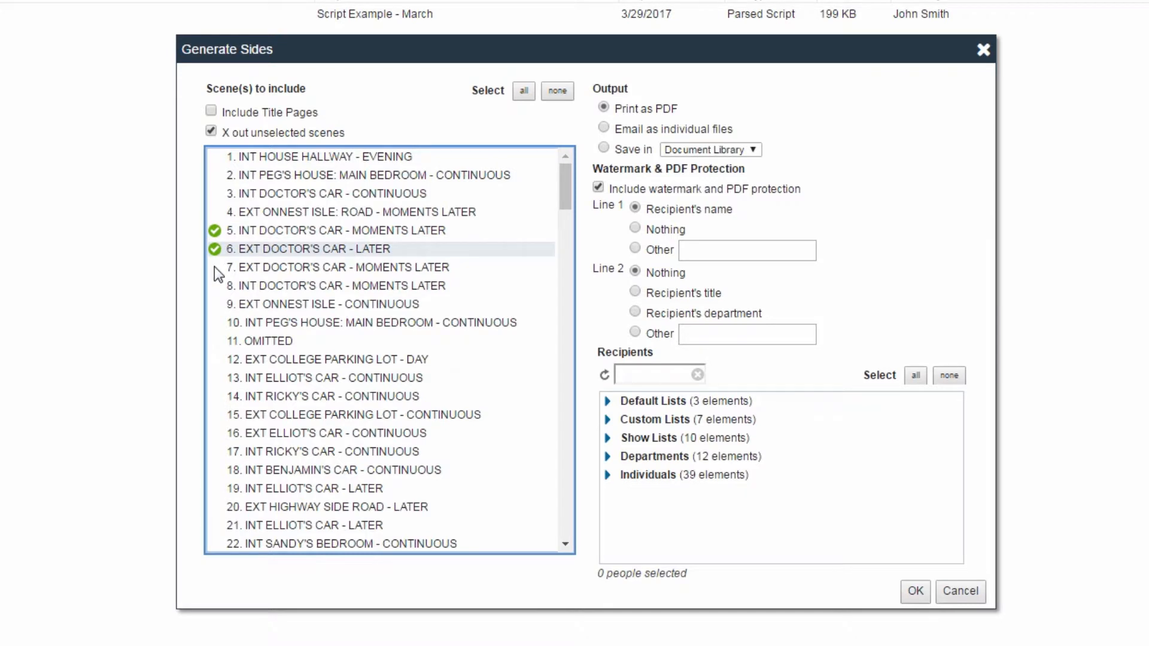
click(341, 285)
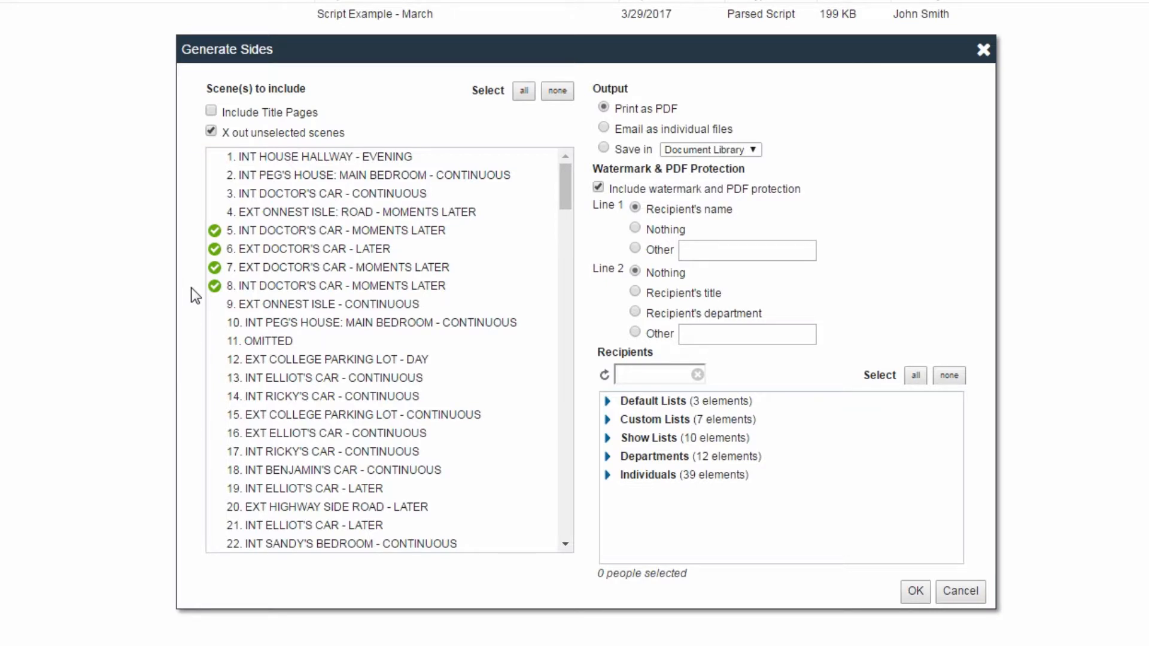
click(210, 132)
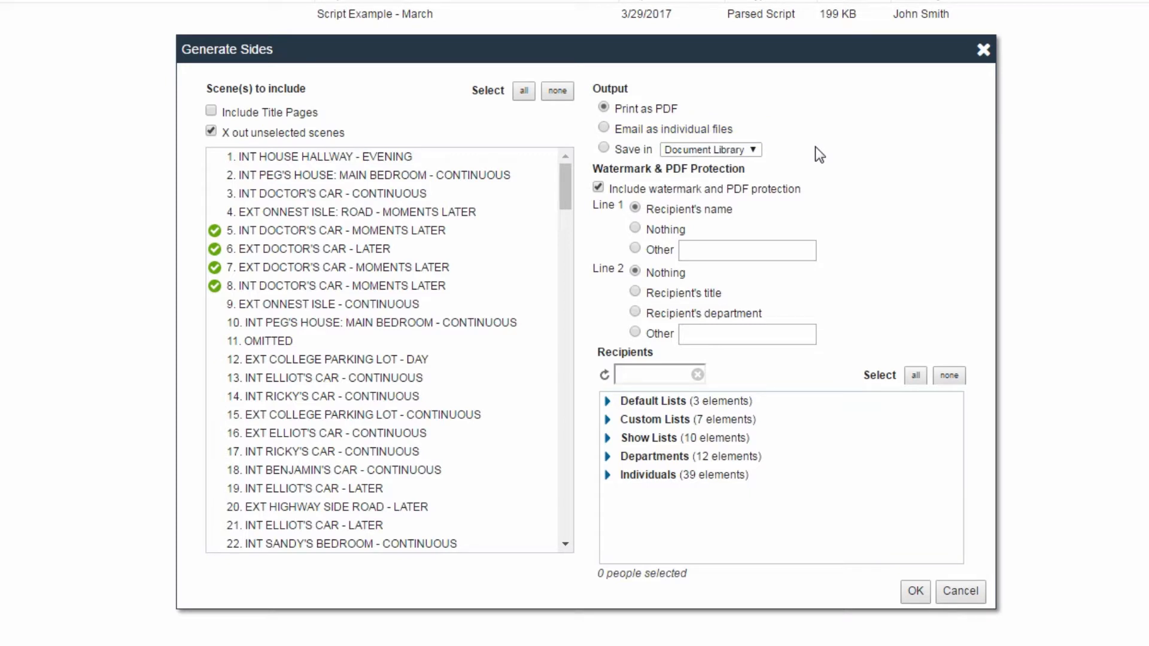
Step: Generate the sides as a watermarked PDF without 2-up layout and open the report
click(710, 149)
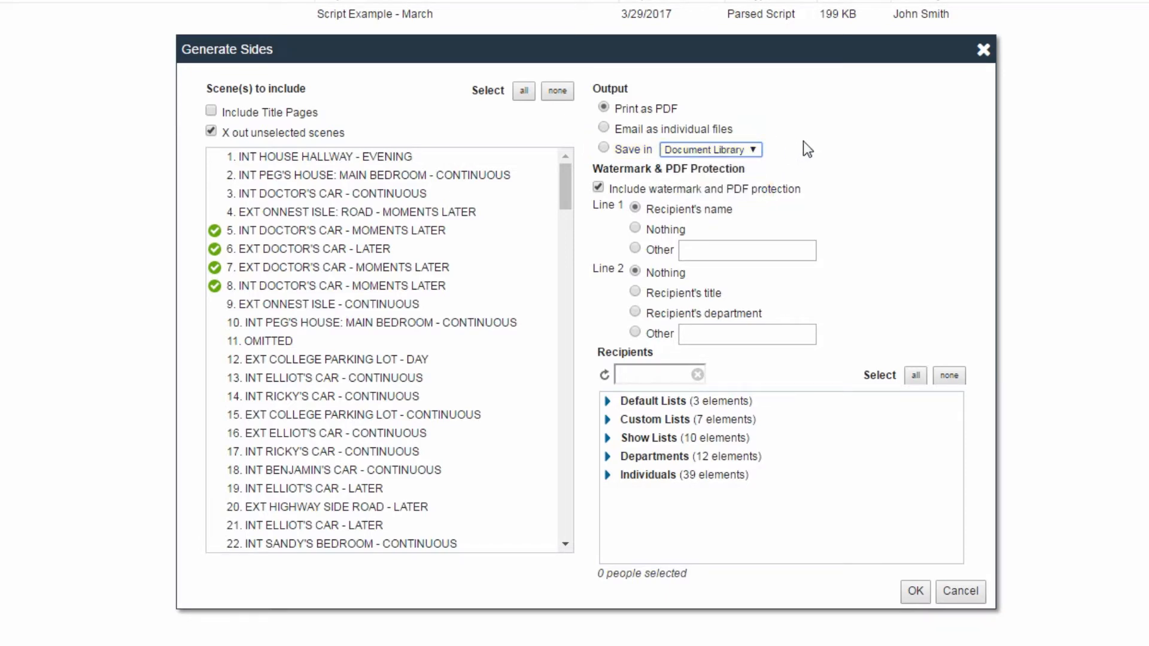
mouse_move(851, 152)
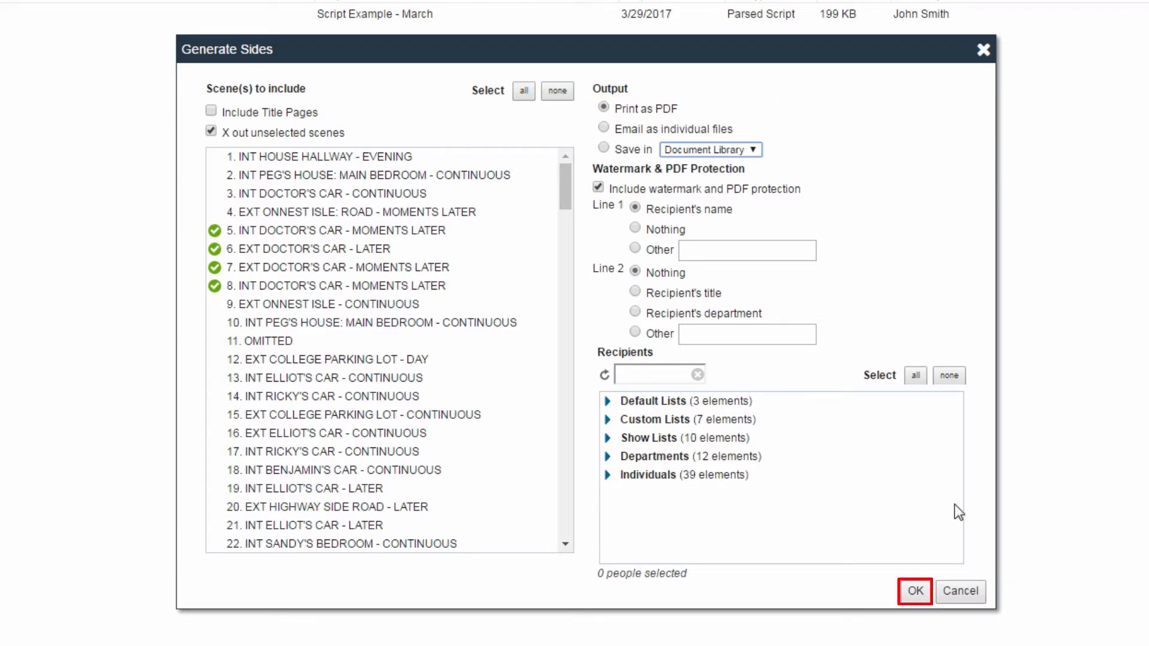
click(917, 592)
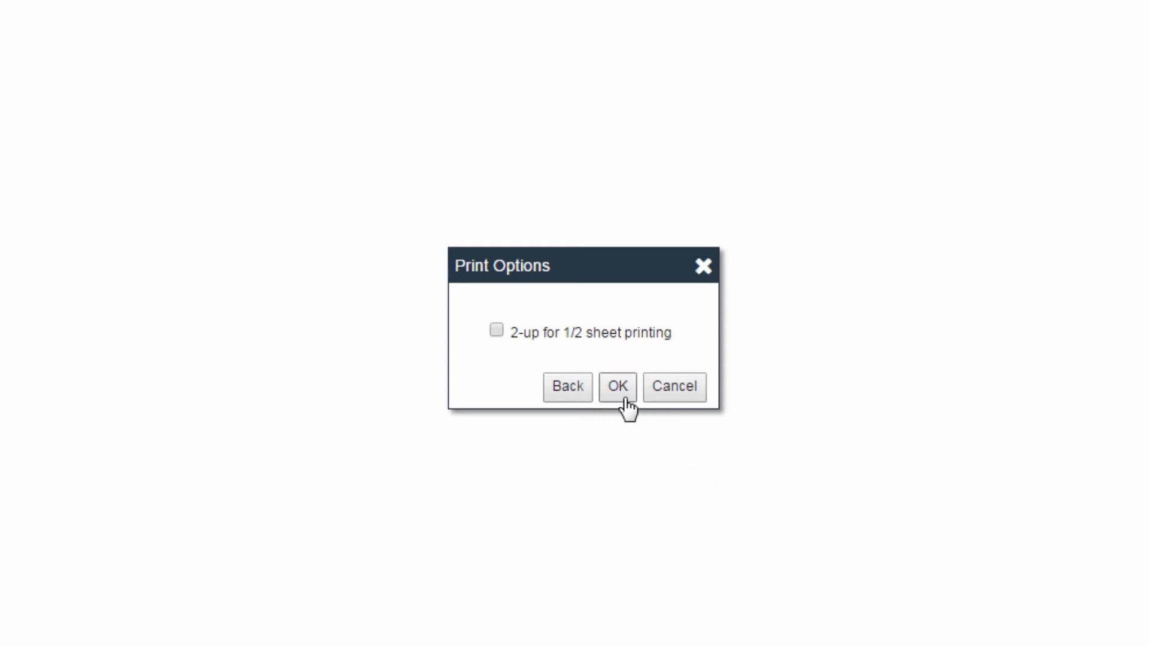
click(618, 386)
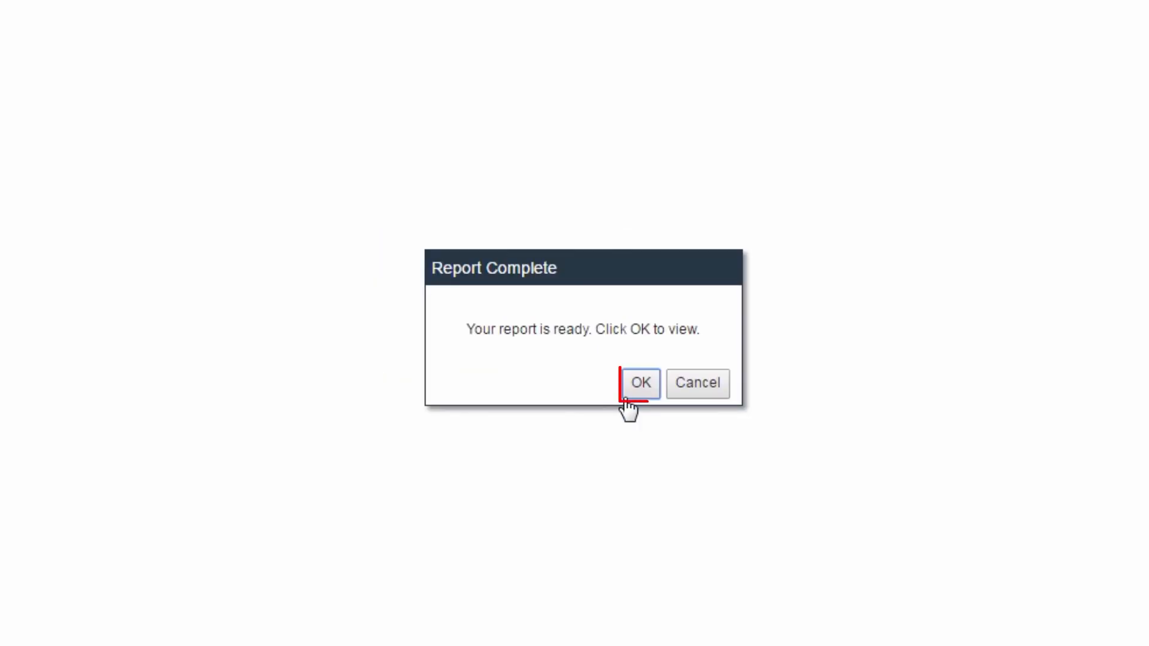
click(641, 383)
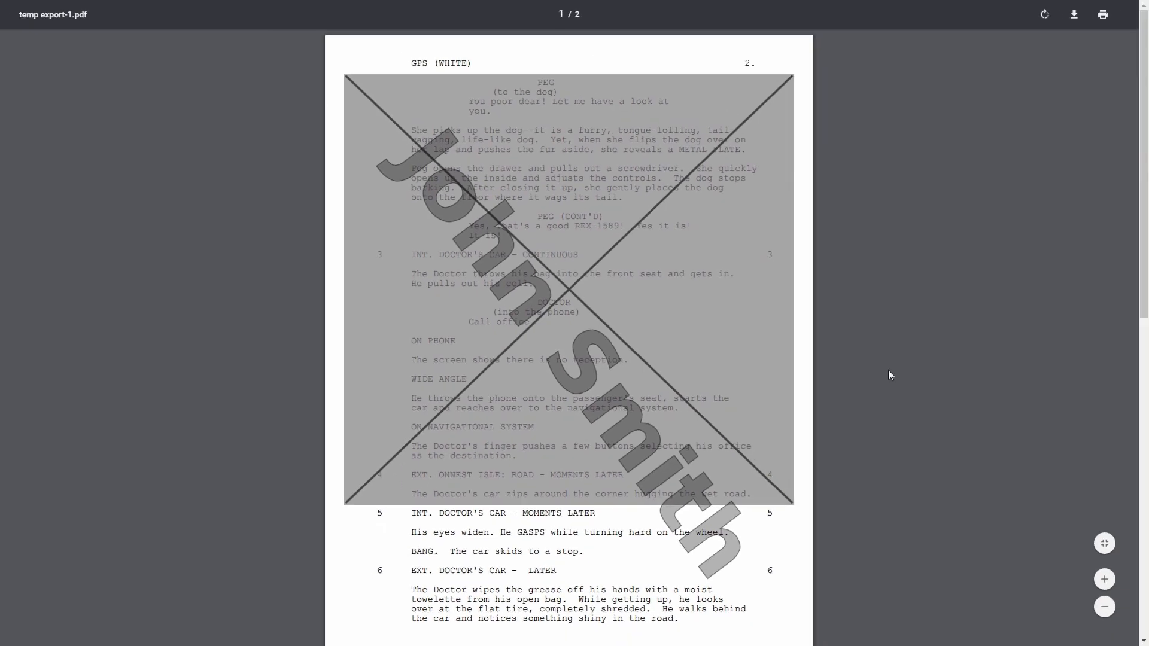
scroll(down, 3)
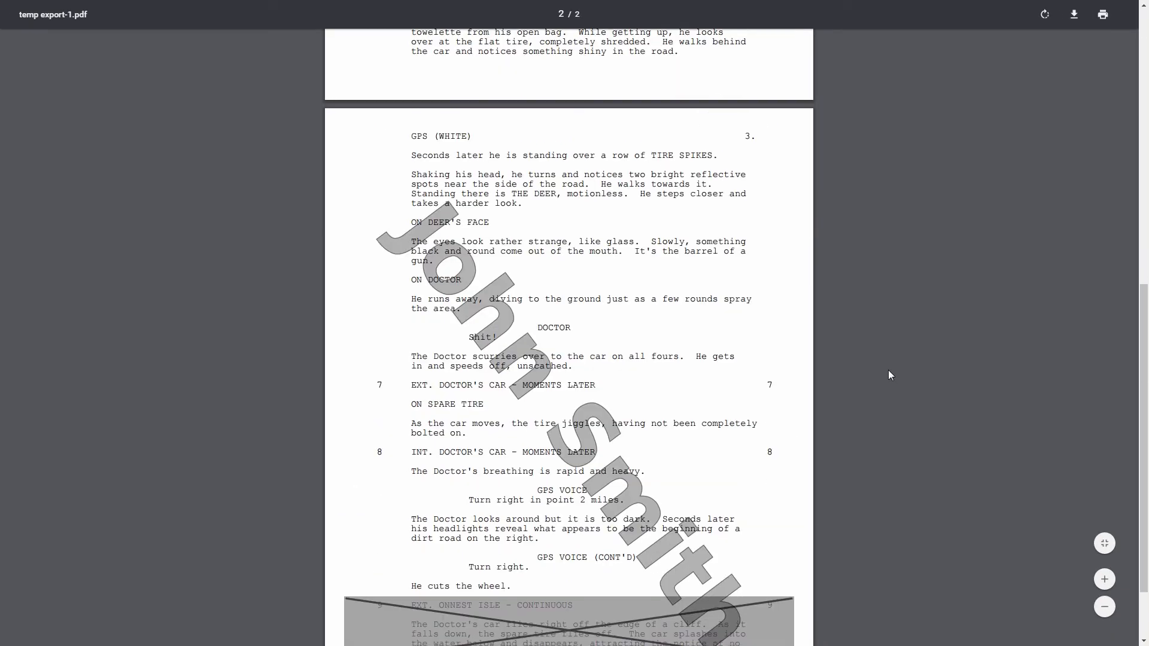
scroll(down, 3)
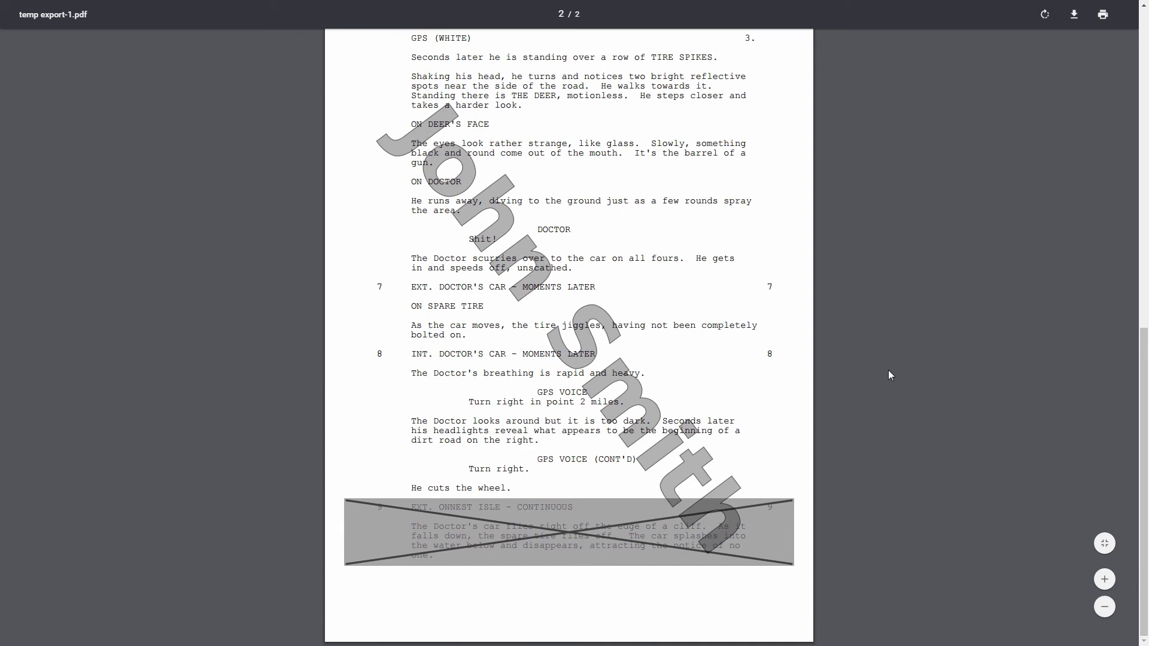